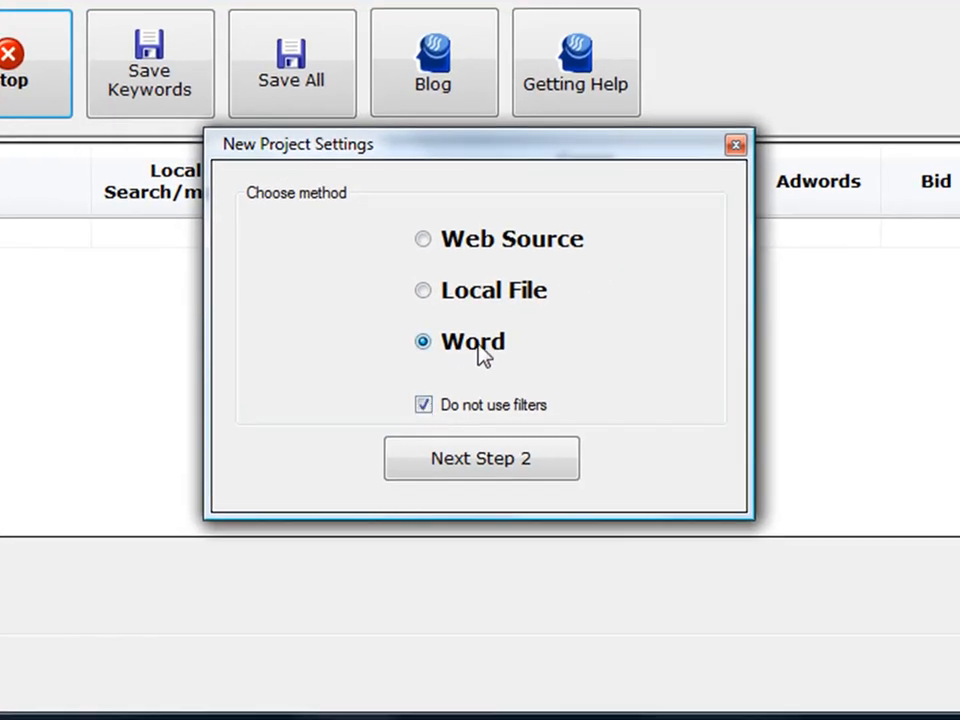
Start a new project using the Word method with 'Do not use filters' kept on.
left_click(482, 458)
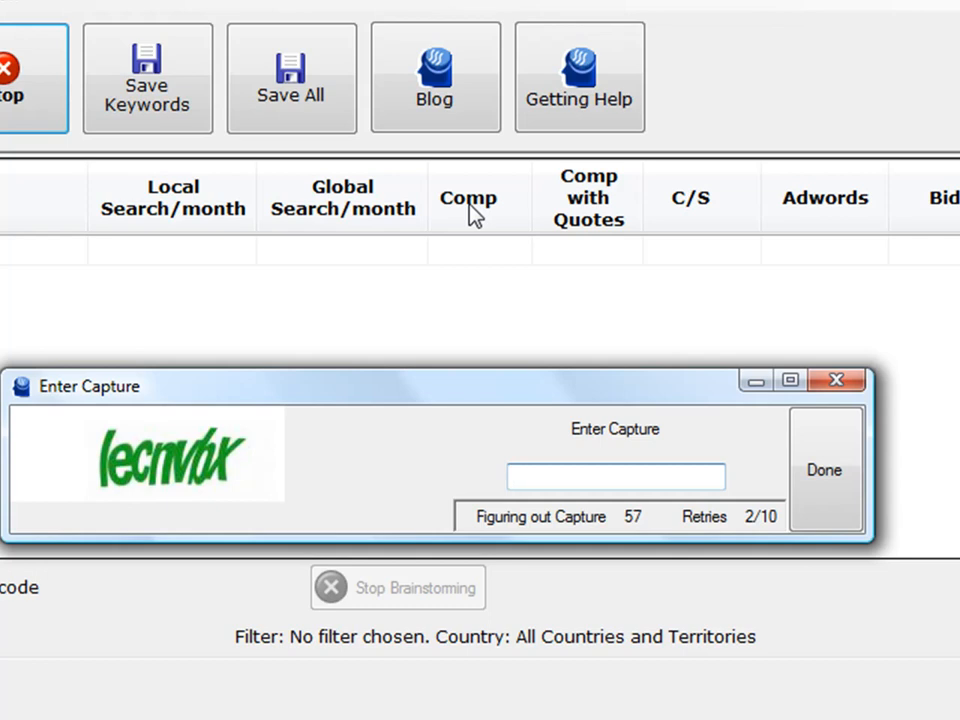
left_click(824, 470)
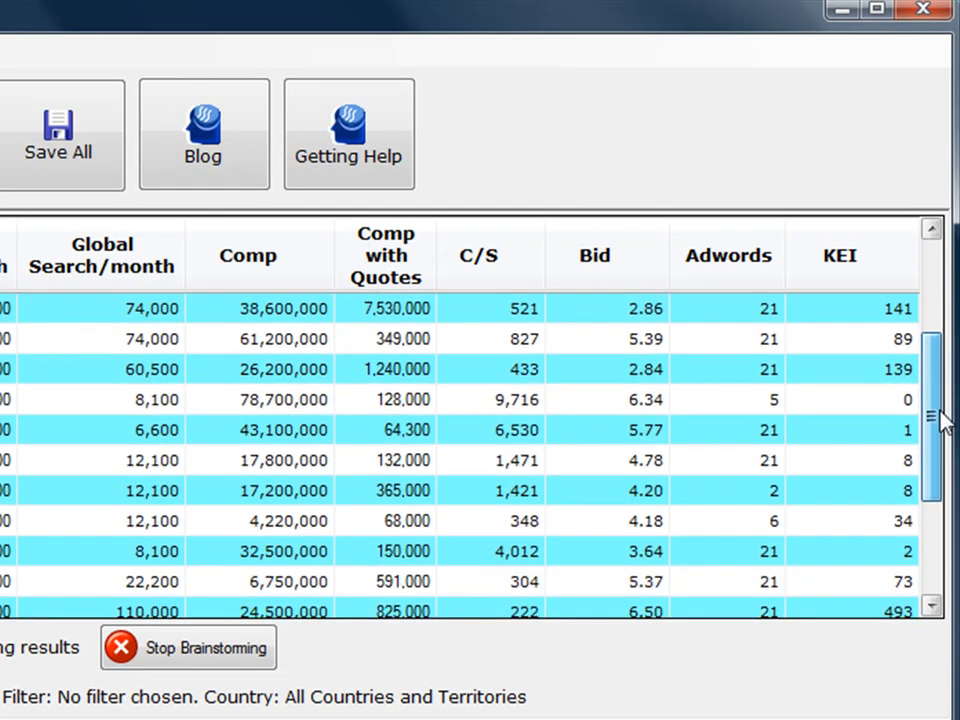